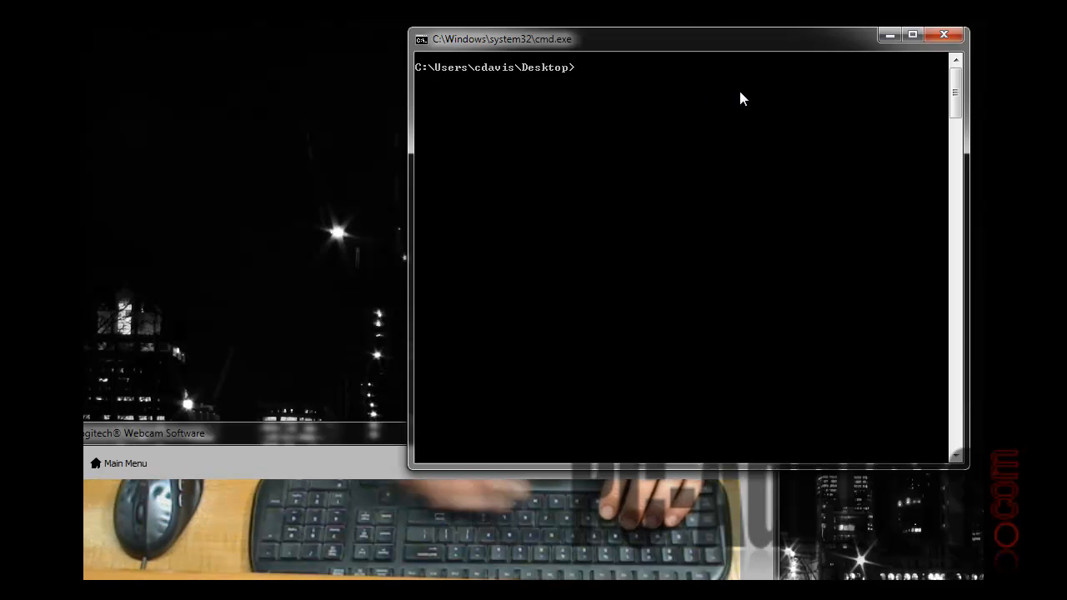
# Run wmic /? and page through the full help listing of switches and aliases.
pyautogui.write('wmi')
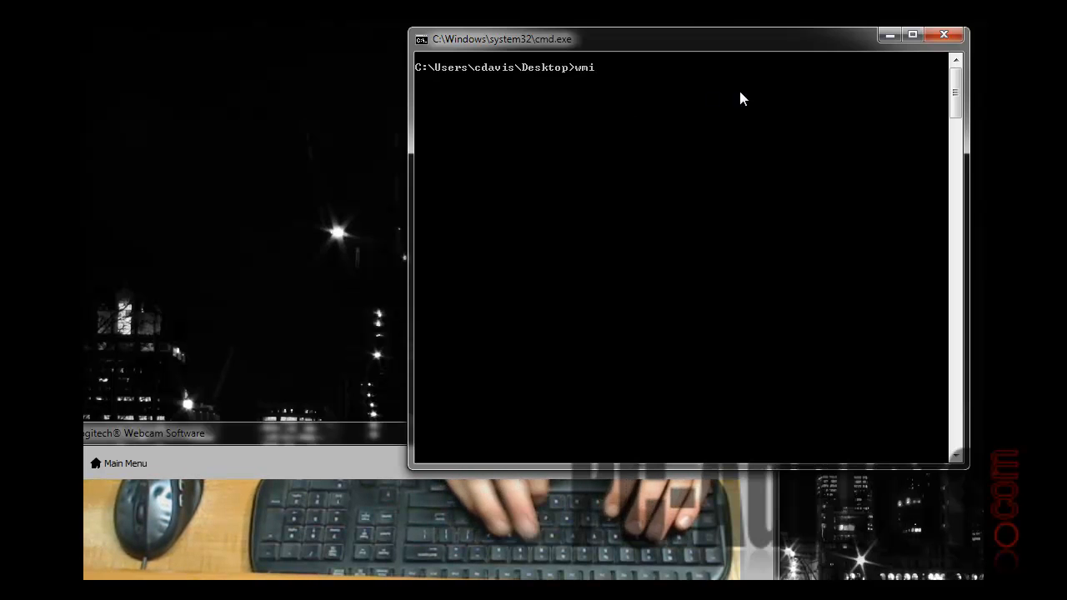
pyautogui.write('c')
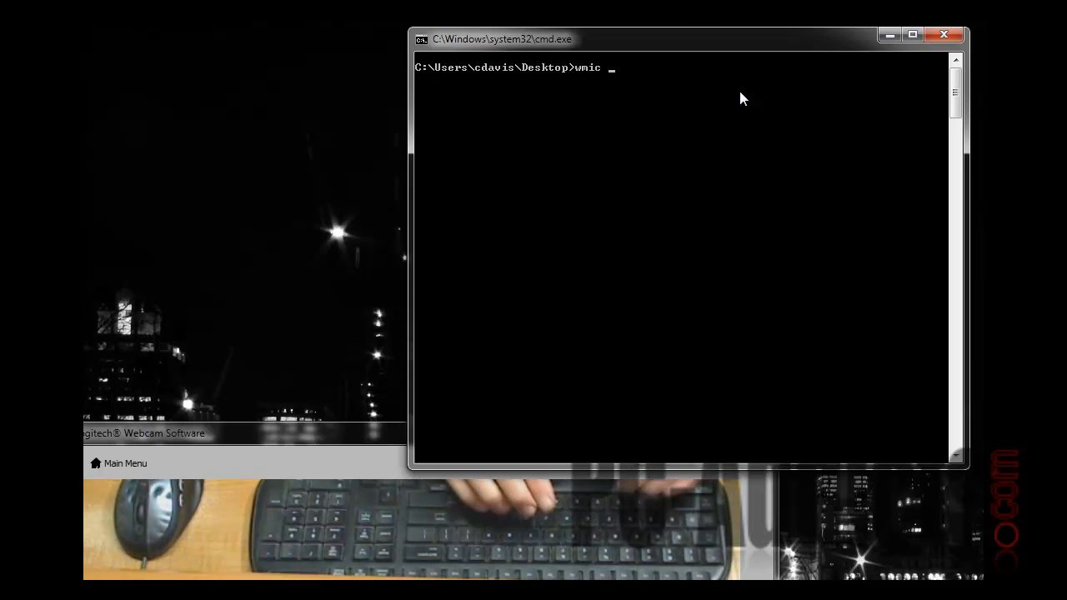
pyautogui.write('/?')
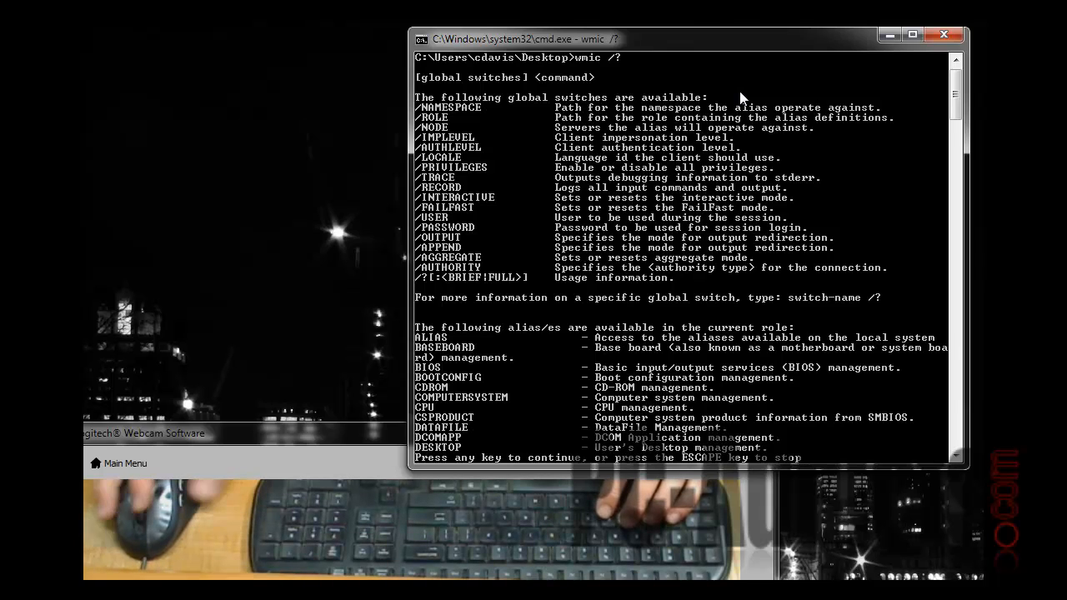
pyautogui.press('space')
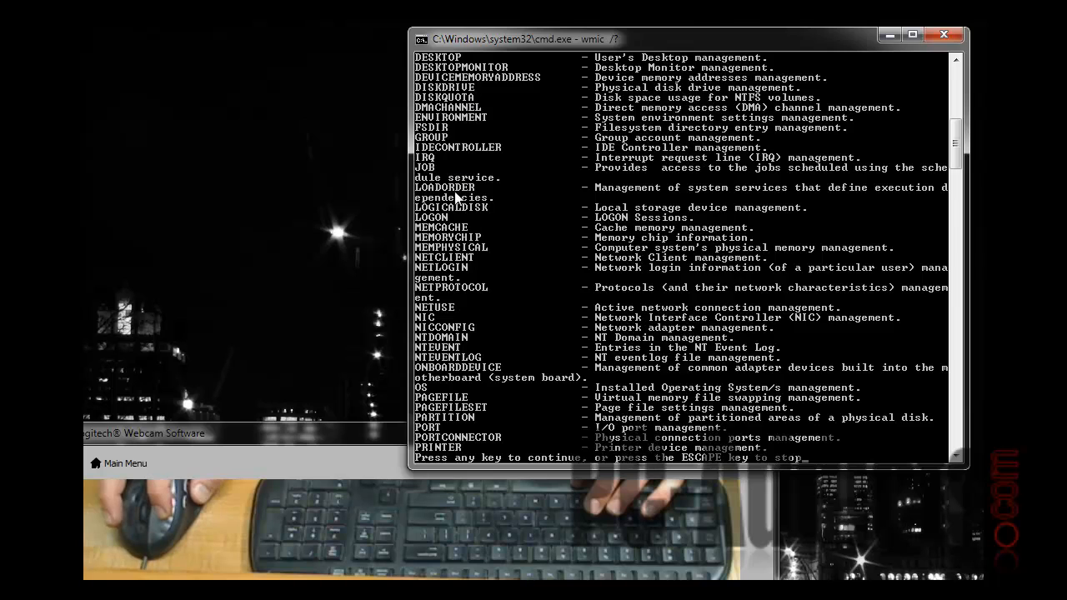
pyautogui.press('space')
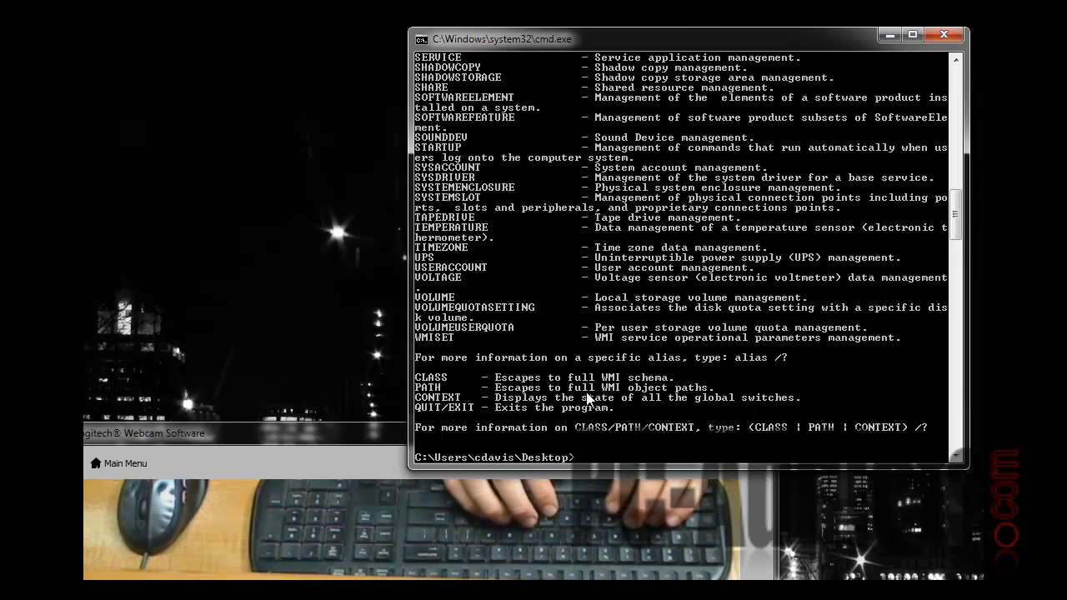
# Run wmic bios, then wmic bios list /format to show each BIOS property on its own line.
pyautogui.write('wmic bios')
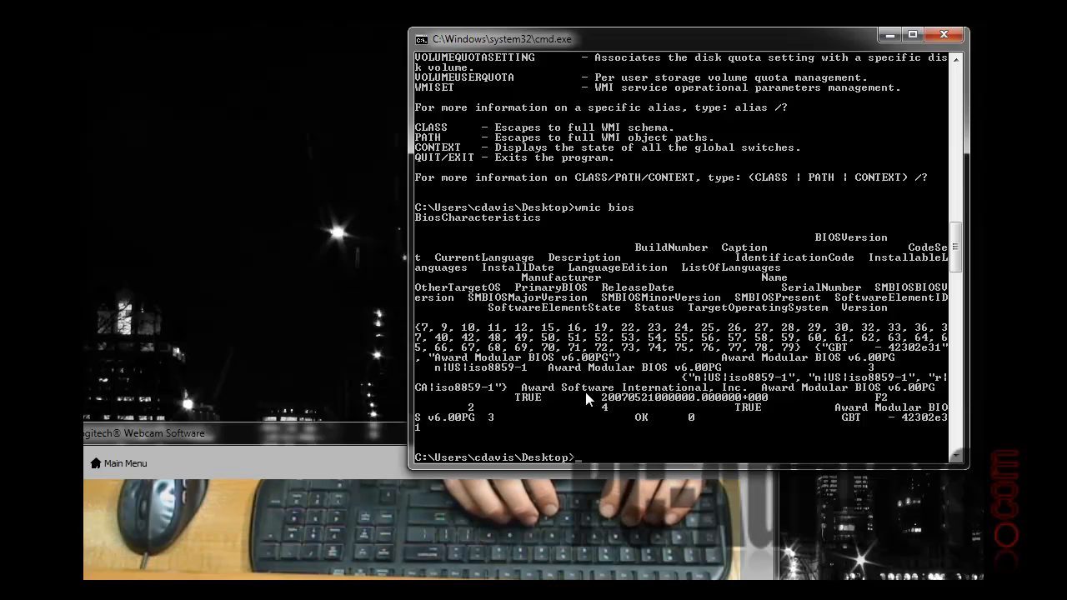
pyautogui.write('wmic')
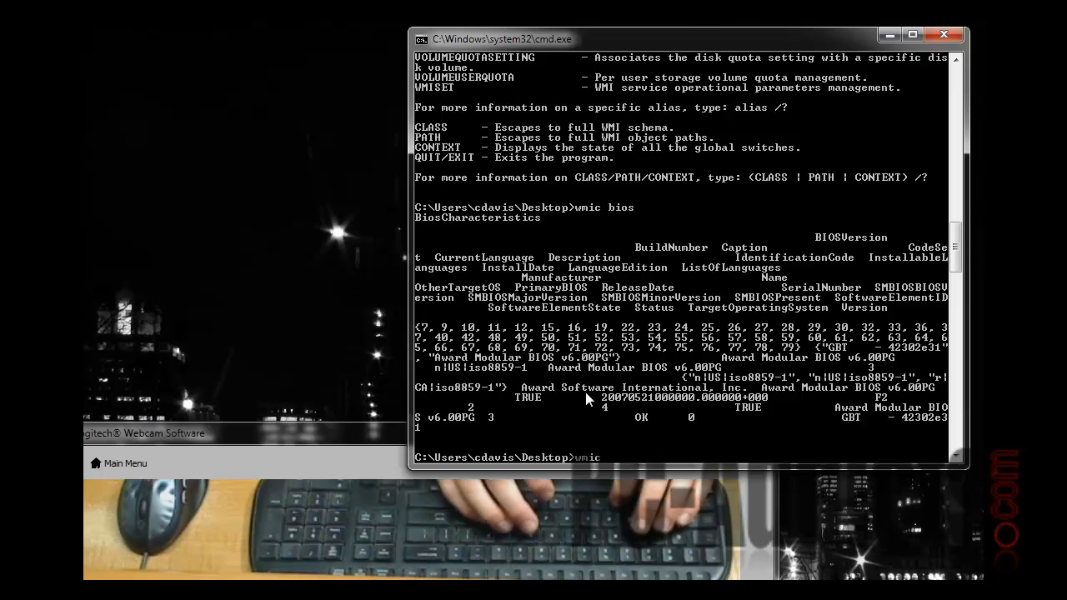
pyautogui.write('bios l')
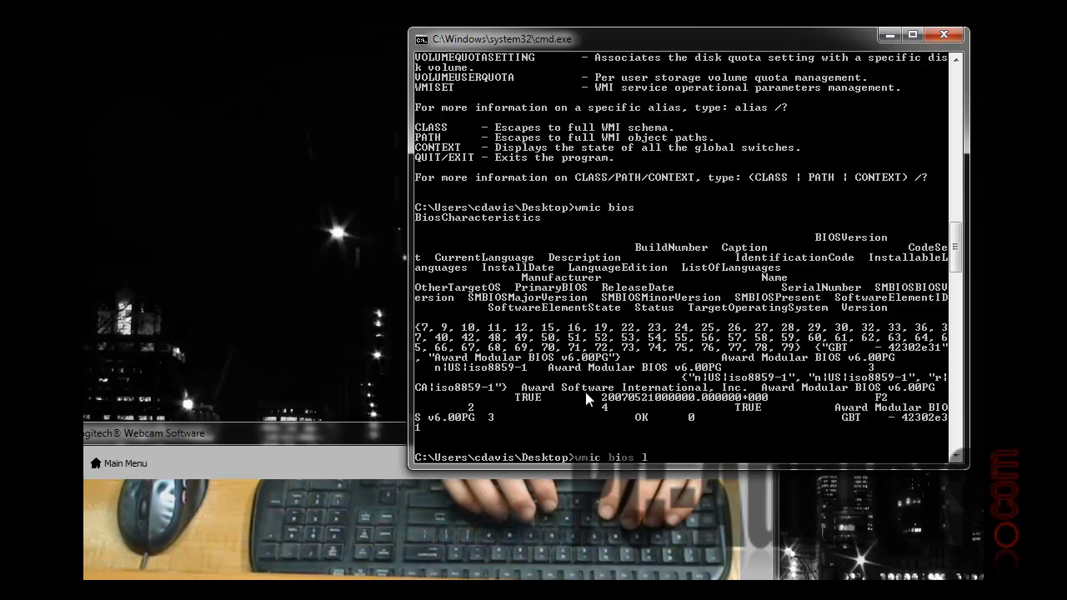
pyautogui.write('ist /format')
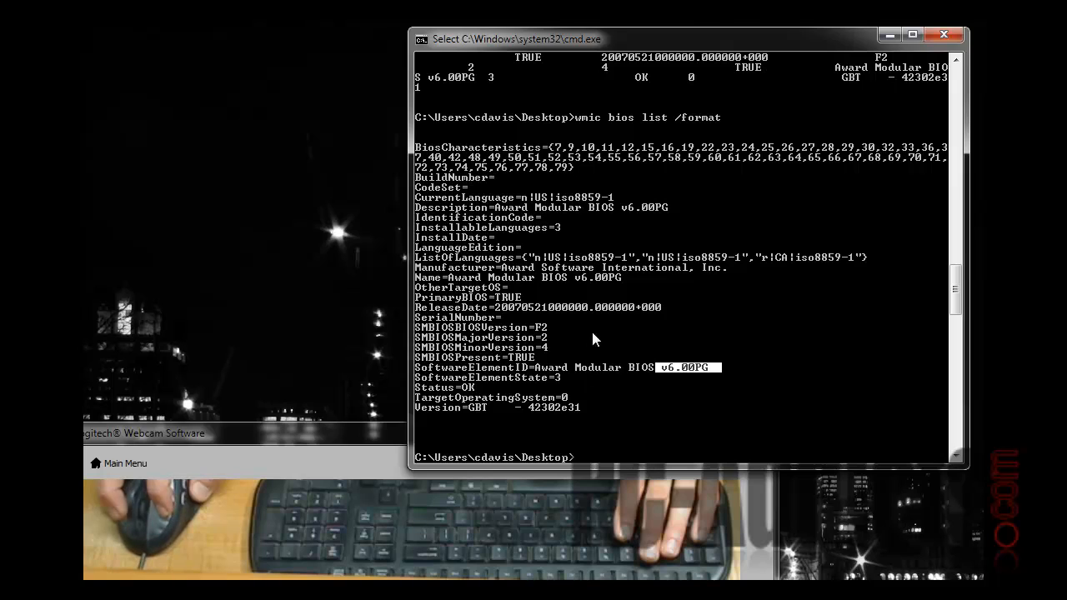
pyautogui.moveTo(590, 225)
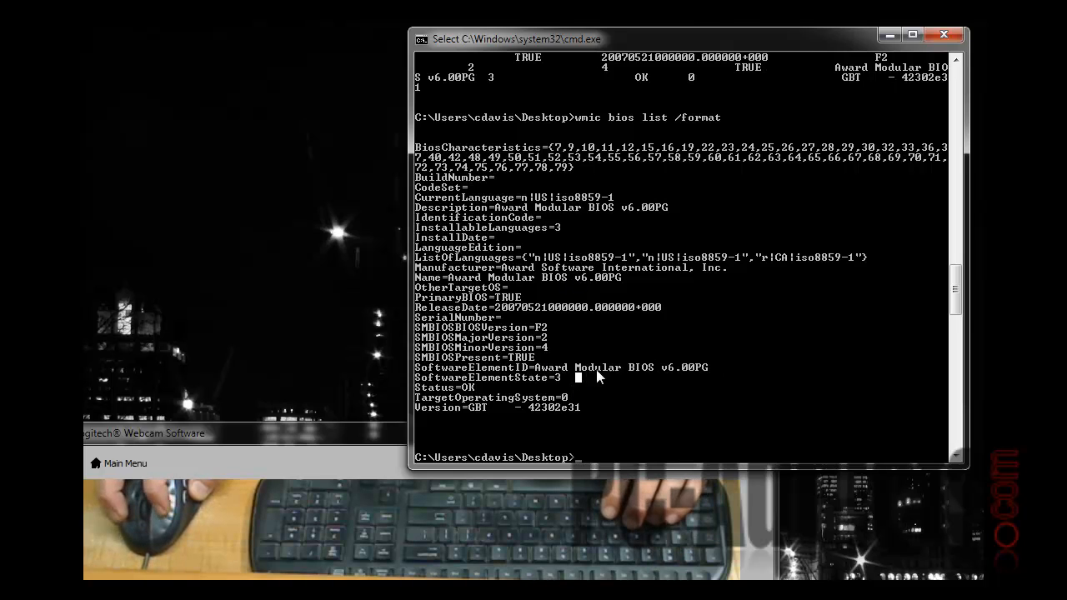
# Run wmic baseboard list /format to show the Gigabyte P35C-DS3R board properties.
pyautogui.write('wmic bios')
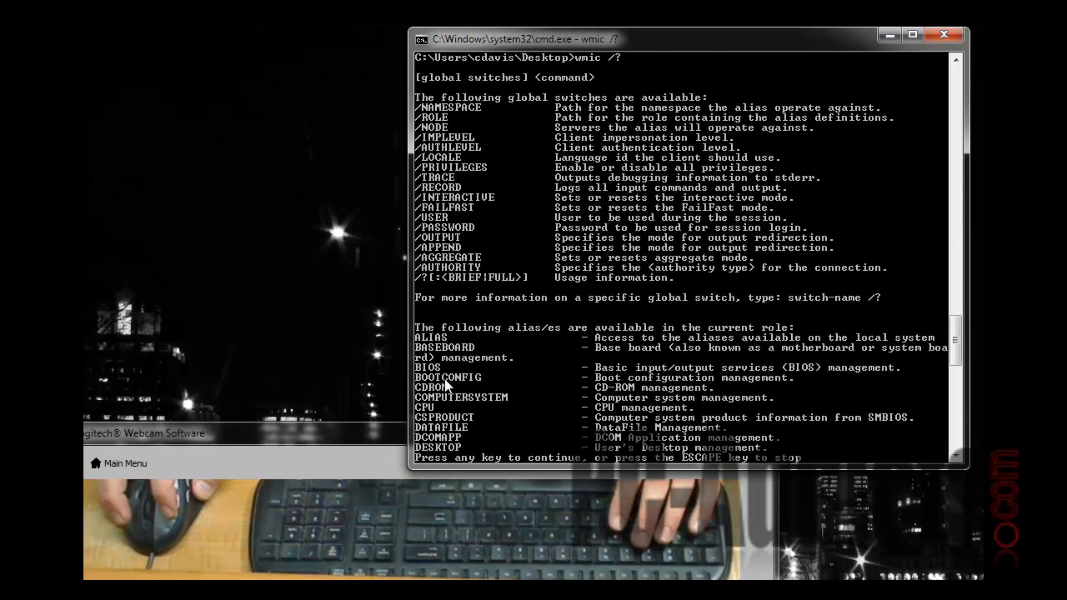
pyautogui.moveTo(500, 355)
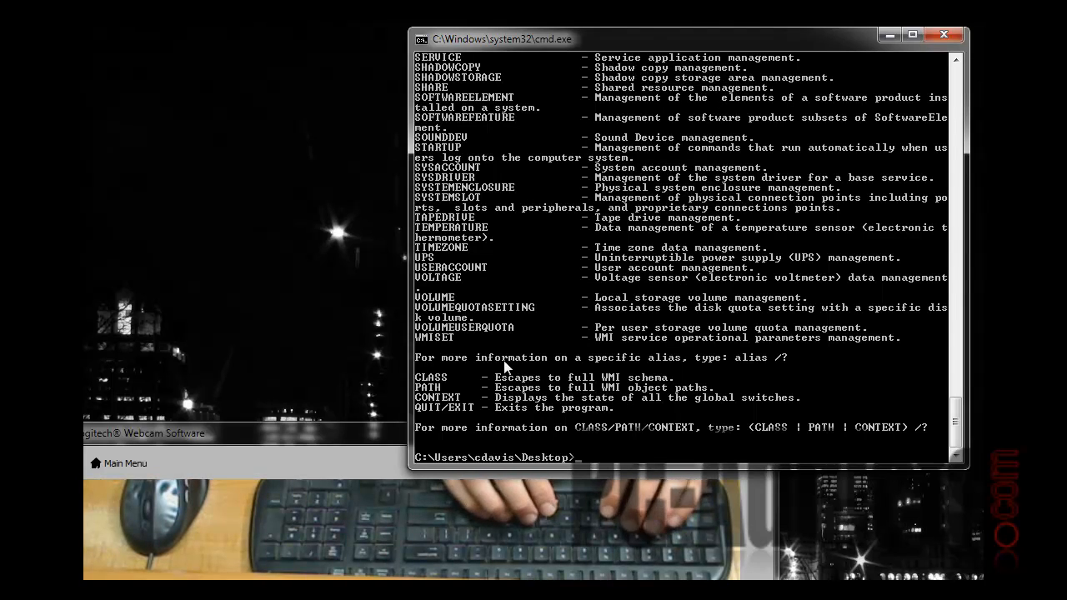
pyautogui.write('wmic baseboard /')
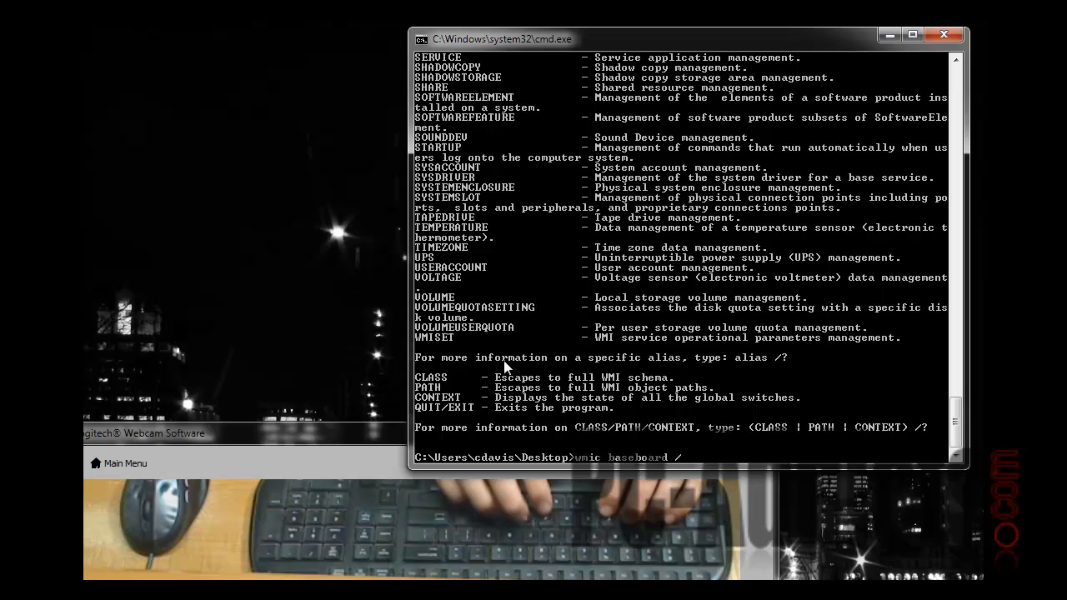
pyautogui.write('list')
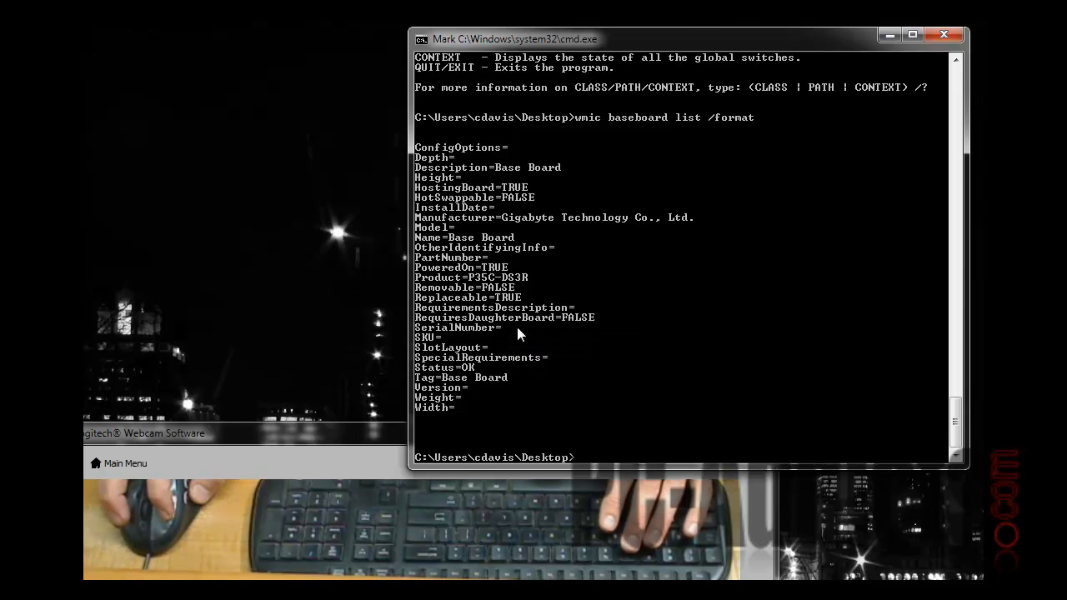
pyautogui.moveTo(524, 283)
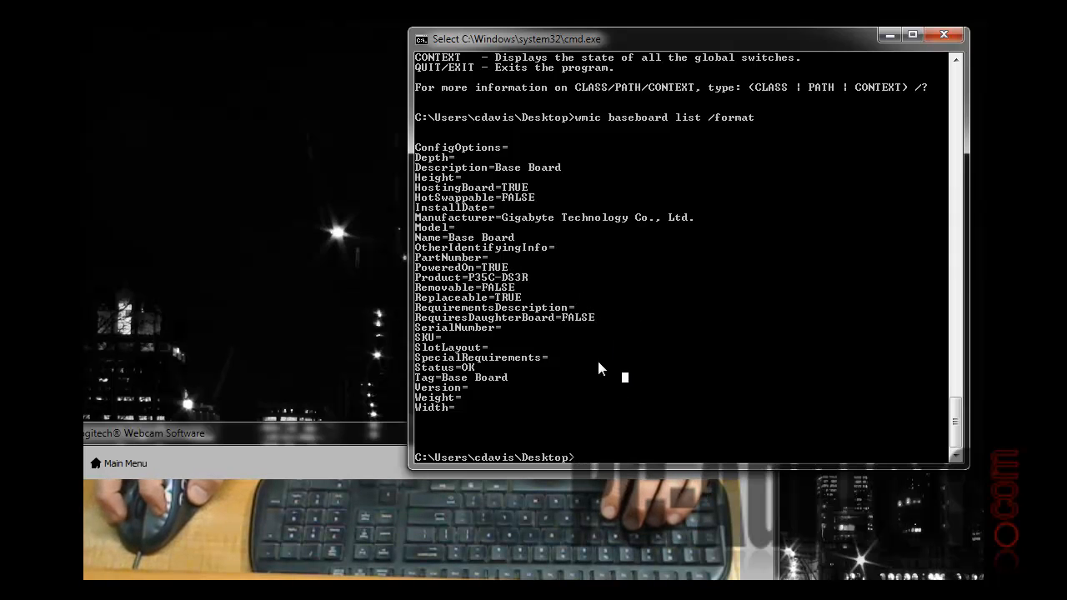
pyautogui.moveTo(594, 362)
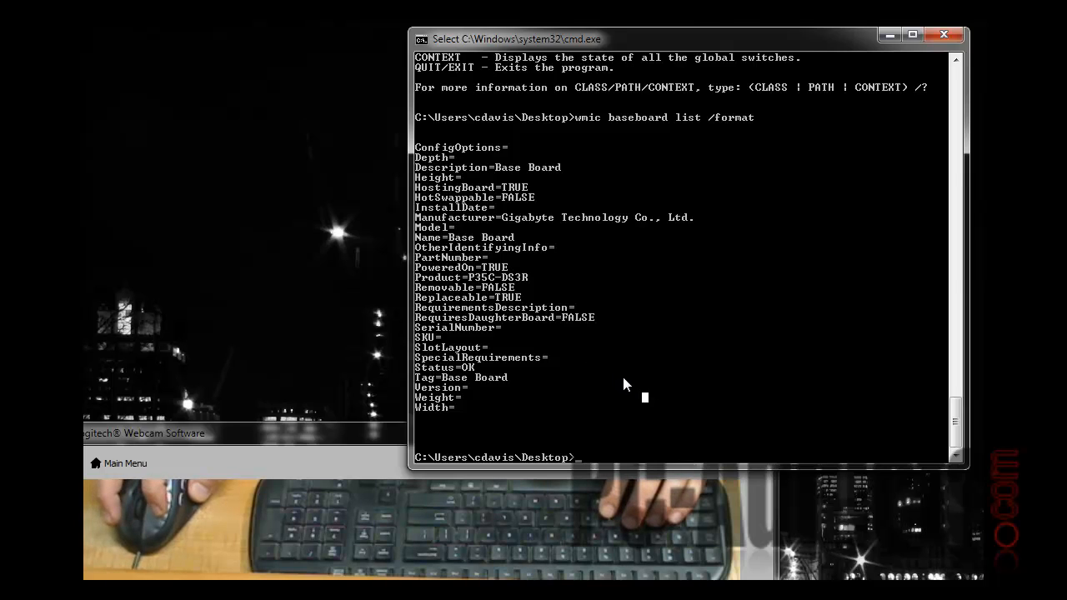
pyautogui.moveTo(596, 384)
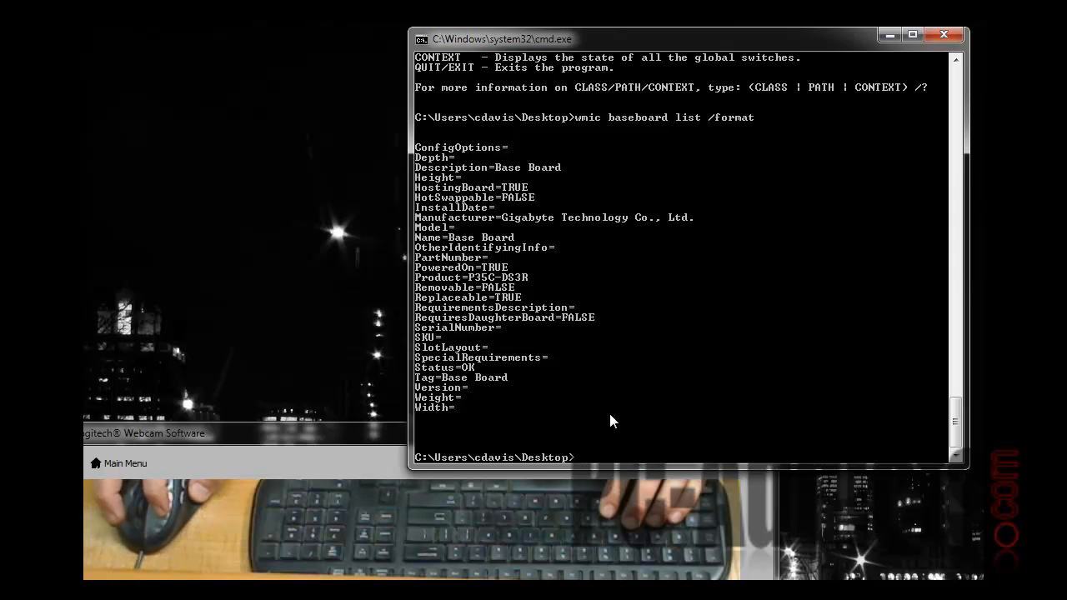
# Output the BIOS details with /format:hform as HTML, then create test-folder with mkdir.
pyautogui.write('wmic baseboard list /format')
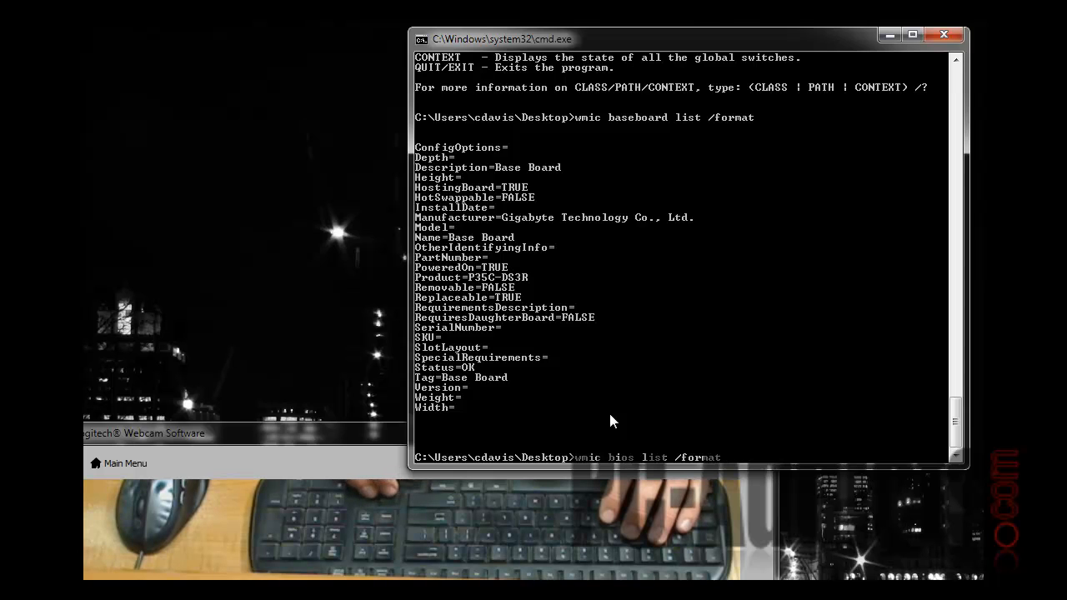
pyautogui.write(':')
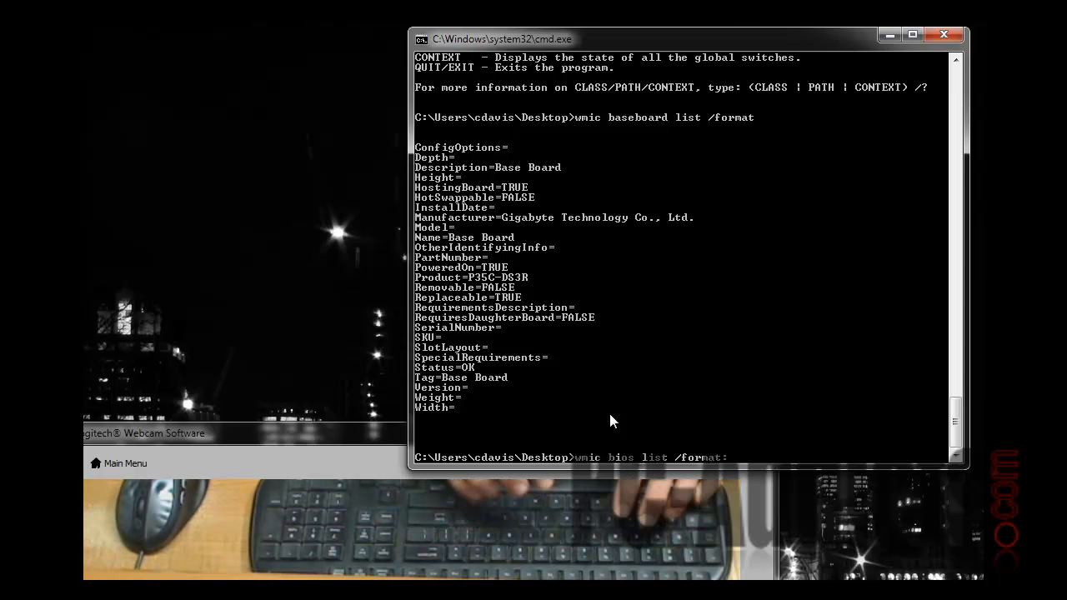
pyautogui.write(':hfo')
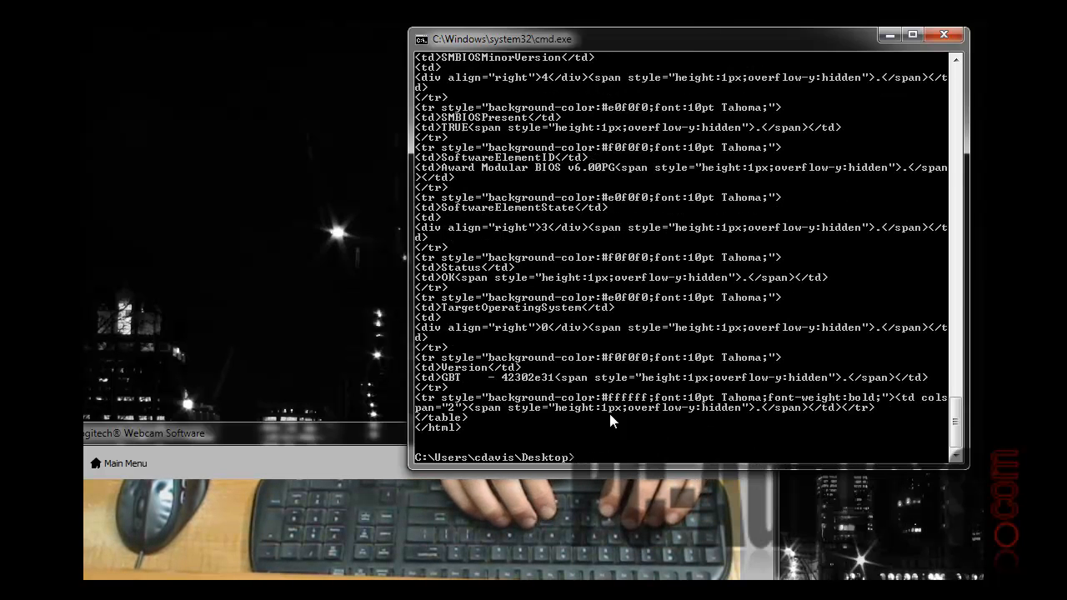
pyautogui.write('wmic bios list /format:hform')
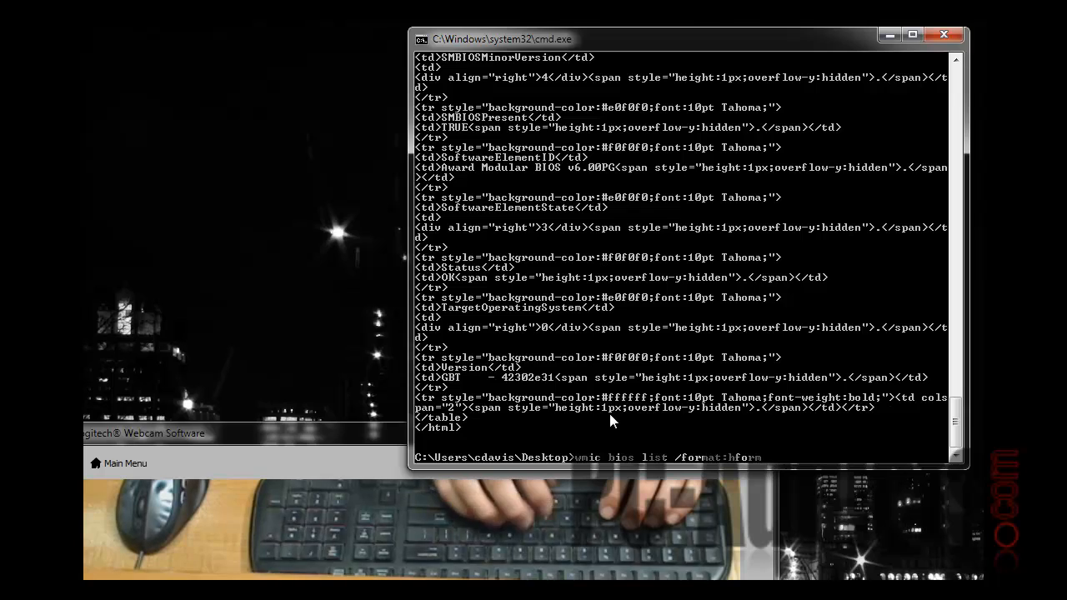
pyautogui.write('>')
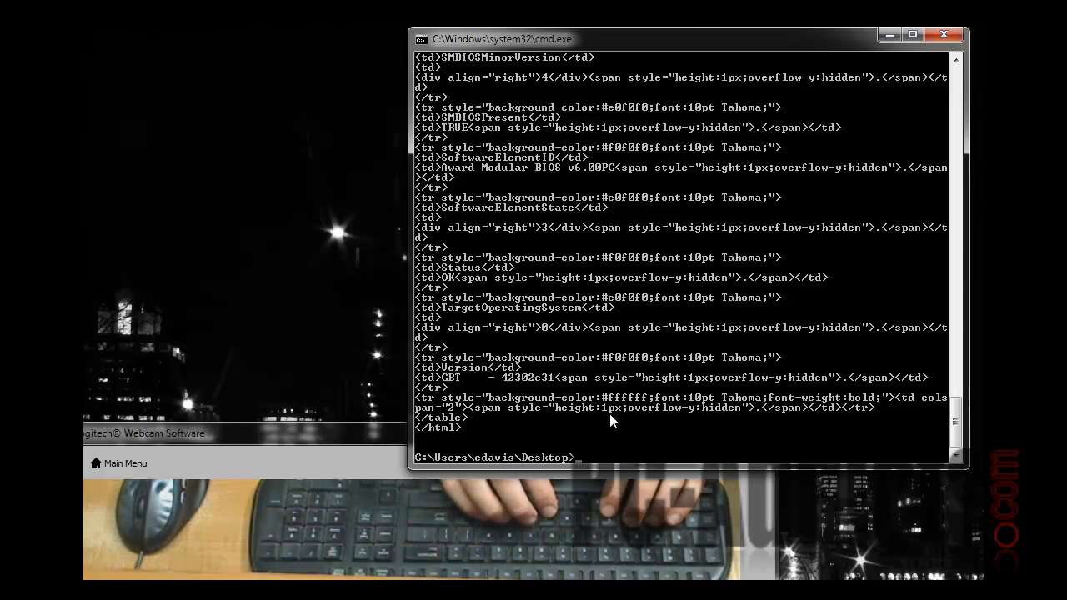
pyautogui.write('mkdir test-folder')
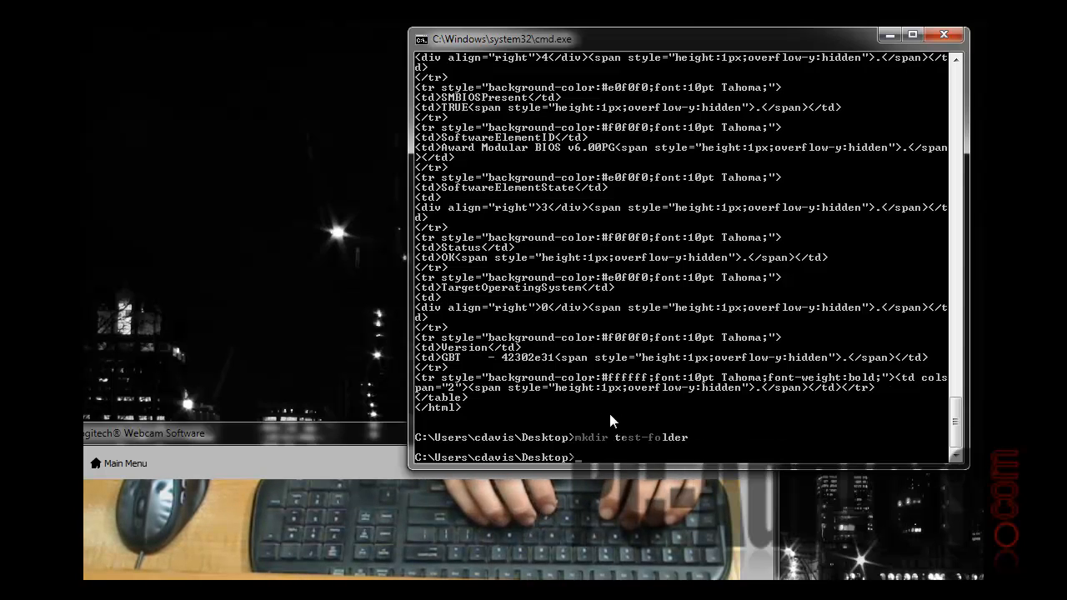
# List the Desktop with dir, cd into test-folder and open it in Explorer with start.
pyautogui.write('dir')
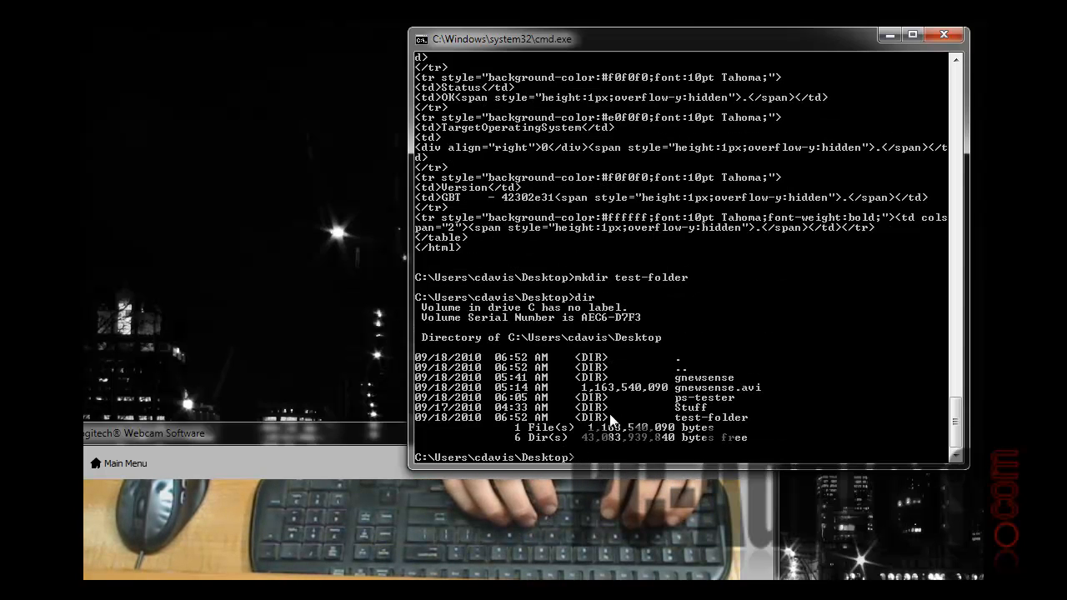
pyautogui.write('cd test-folder')
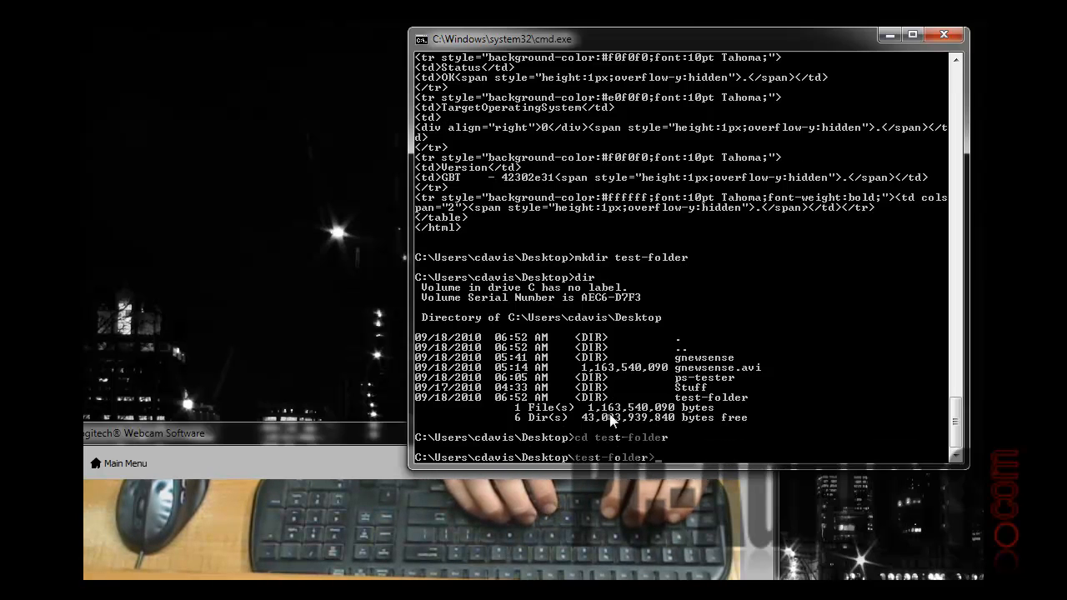
pyautogui.write('start .')
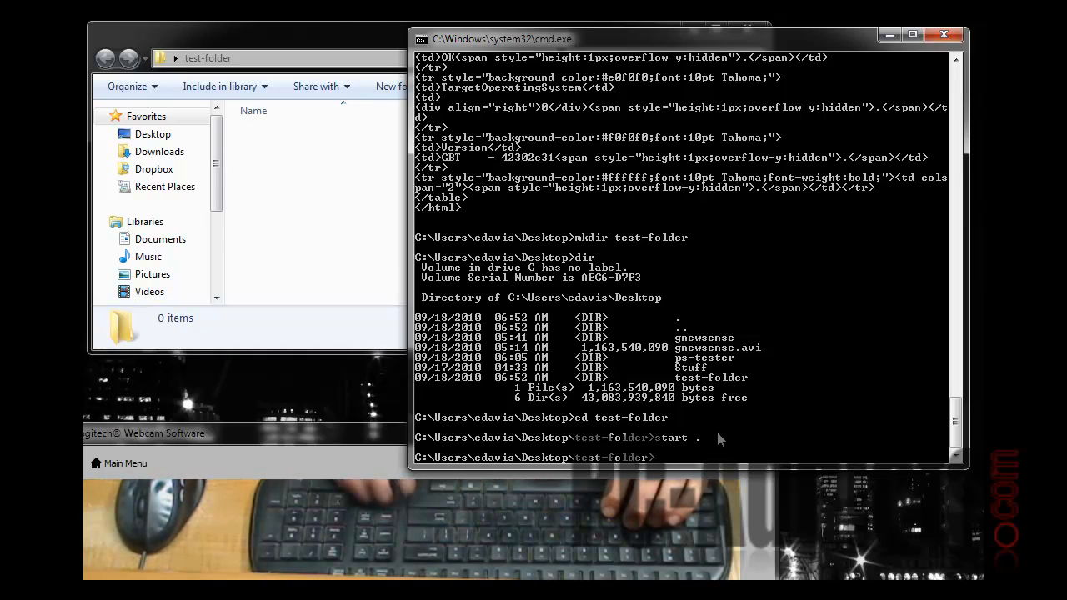
# Redirect wmic bios list /format:hform into bios.htm and view the new file in Explorer.
pyautogui.write('wmic bios list /format:hform >')
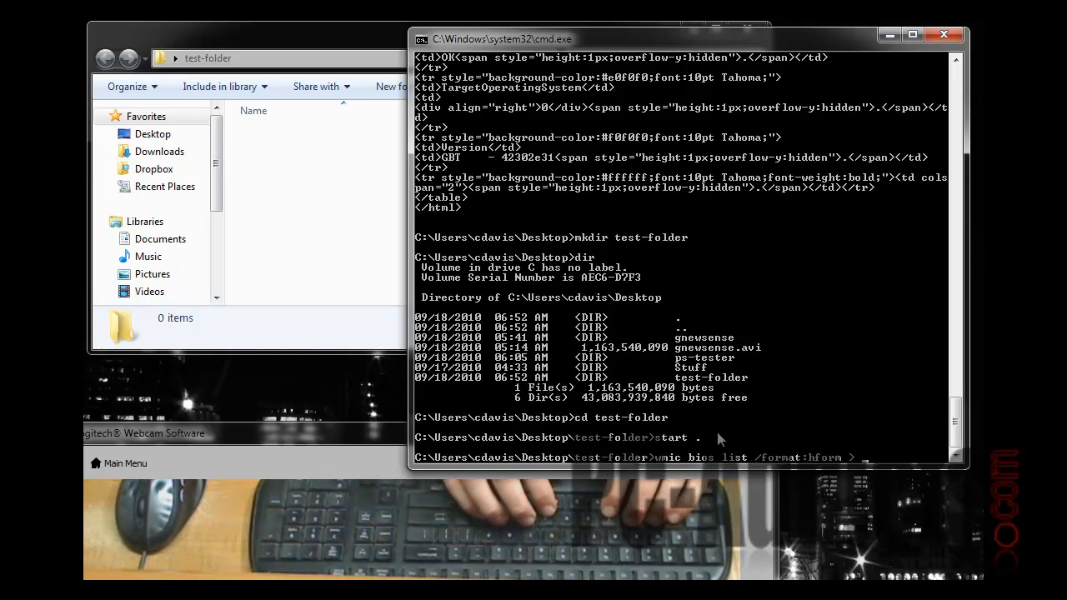
pyautogui.write('bios.h')
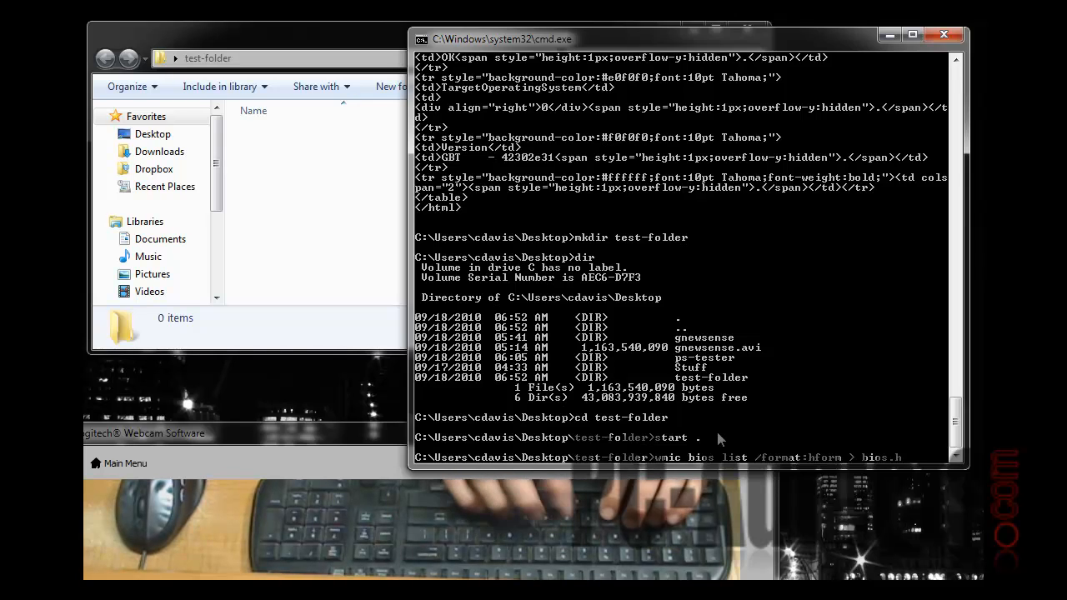
pyautogui.press('enter')
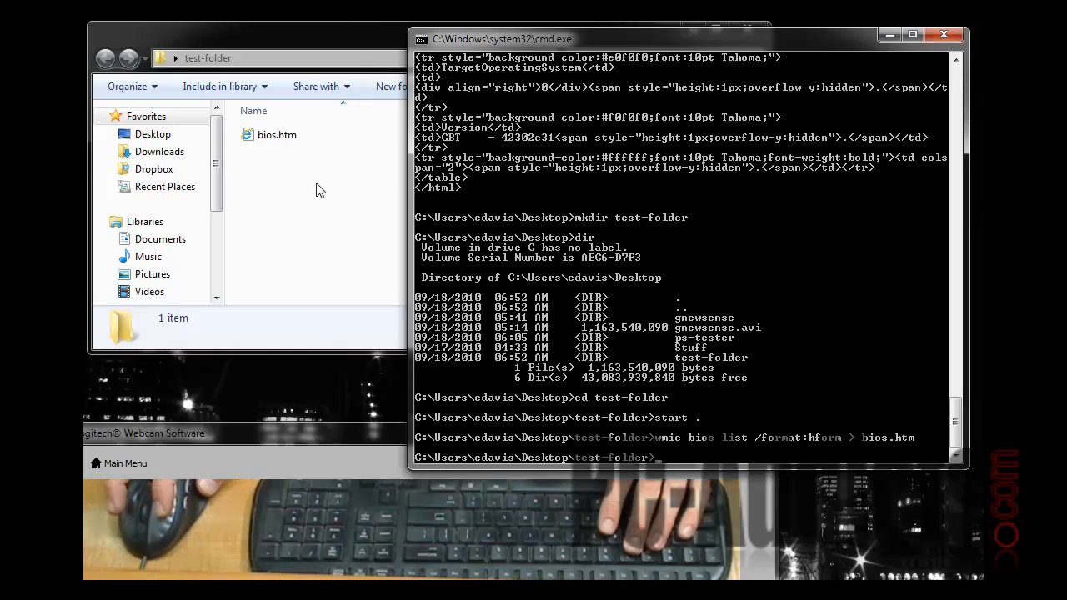
pyautogui.click(277, 134)
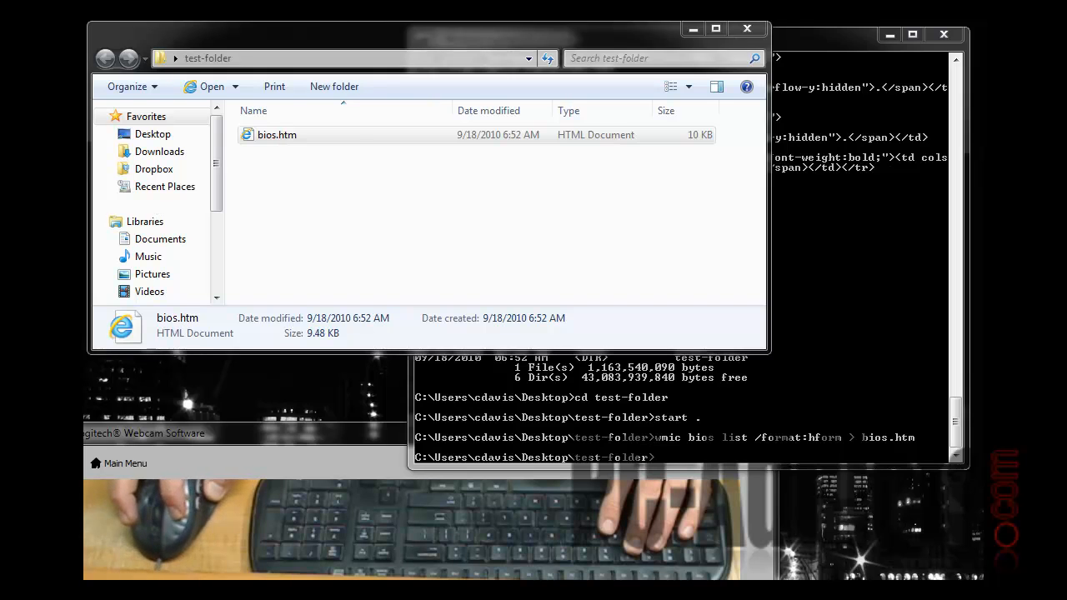
pyautogui.doubleClick(277, 134)
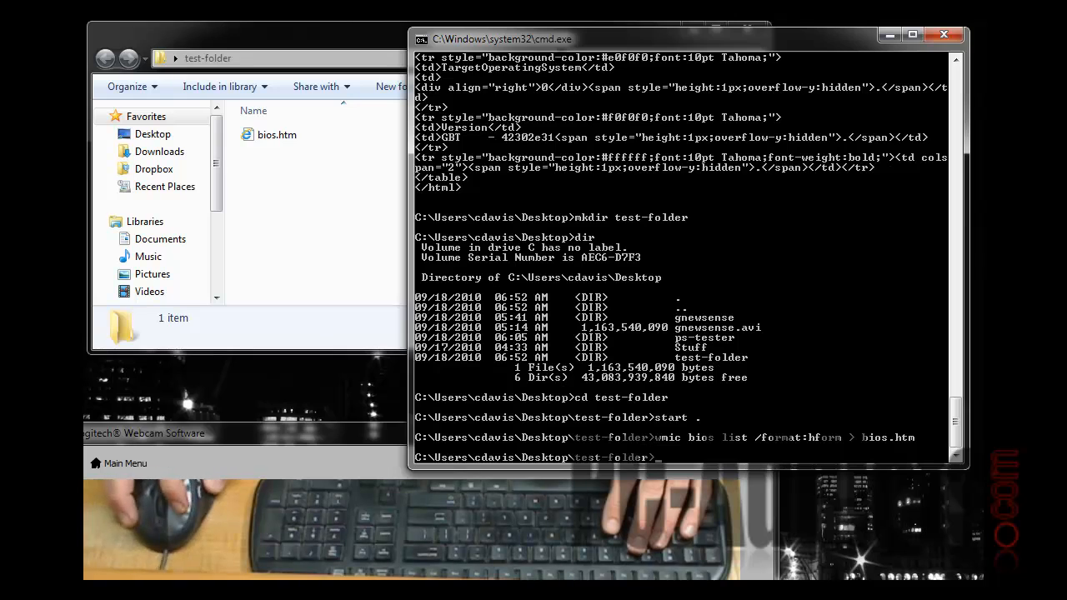
# Enter the interactive wmic shell, query bios, then exit back to the test-folder prompt.
pyautogui.write('wmic')
pyautogui.write('bios')
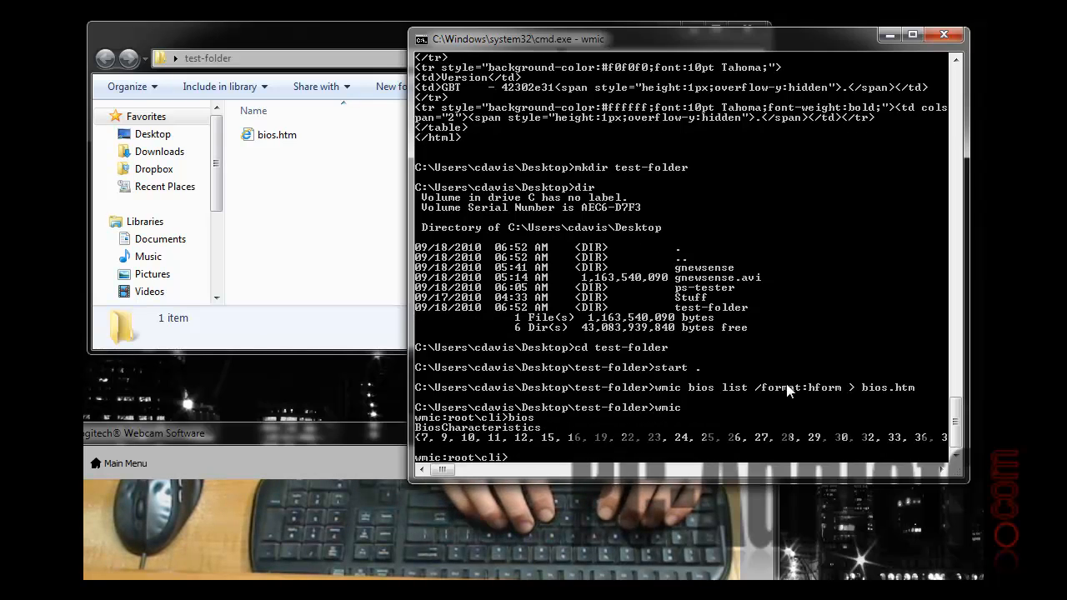
pyautogui.write('exit')
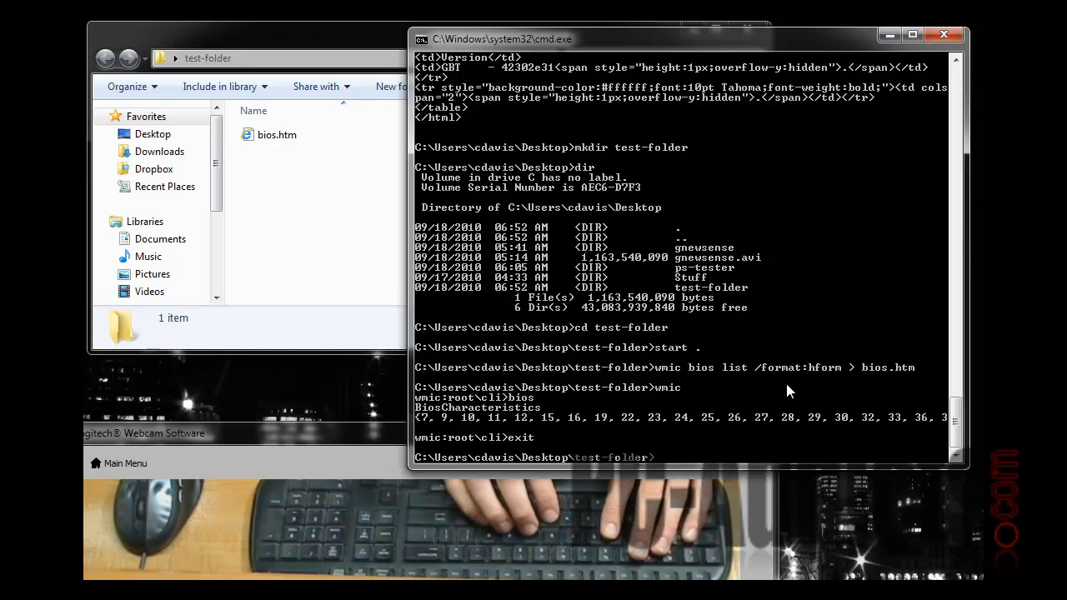